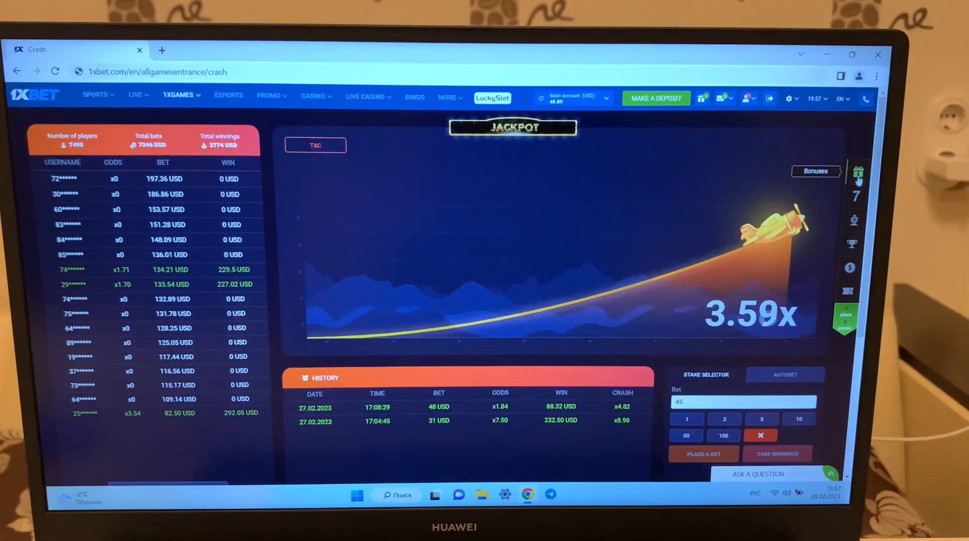
- Place a 45 USD bet and cash it out at x2.56 for 115.20 USD
scroll("down", 3)
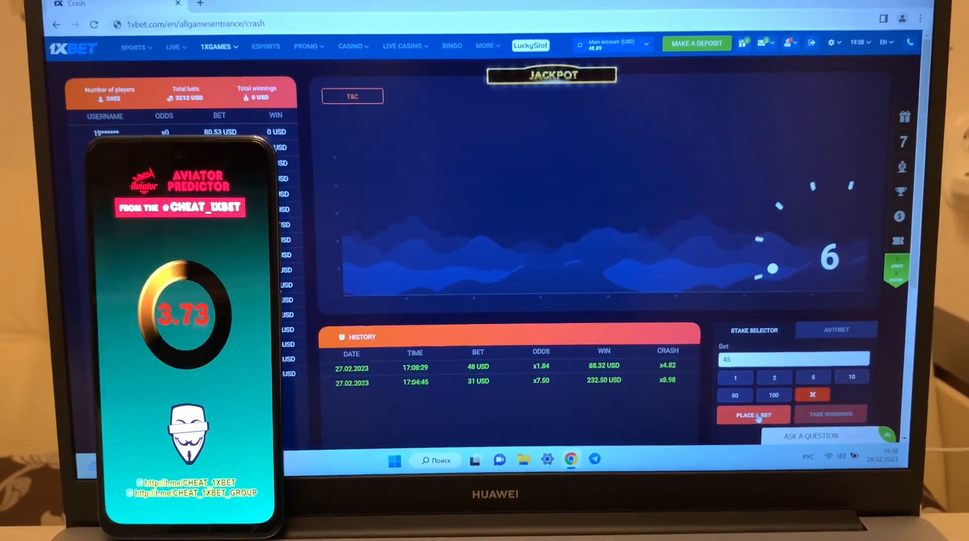
left_click(753, 415)
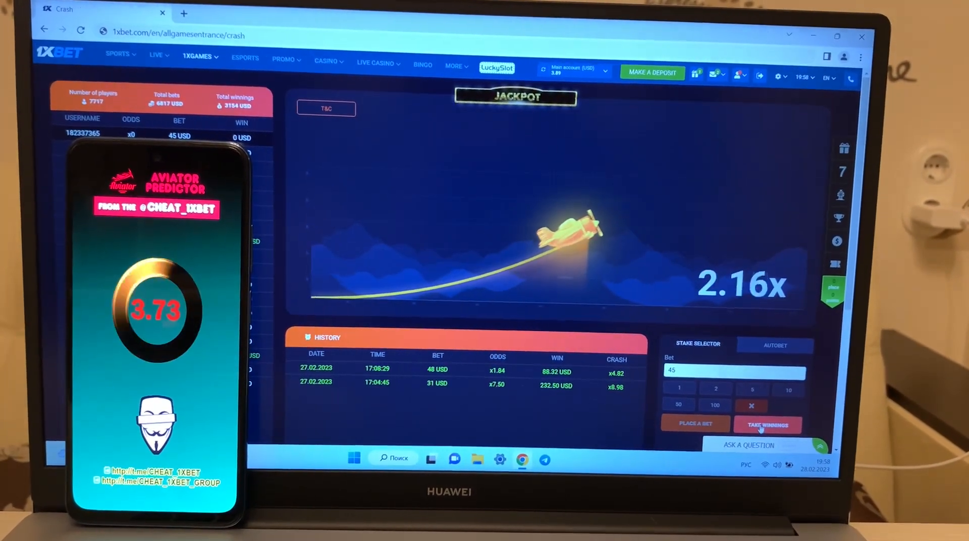
left_click(767, 425)
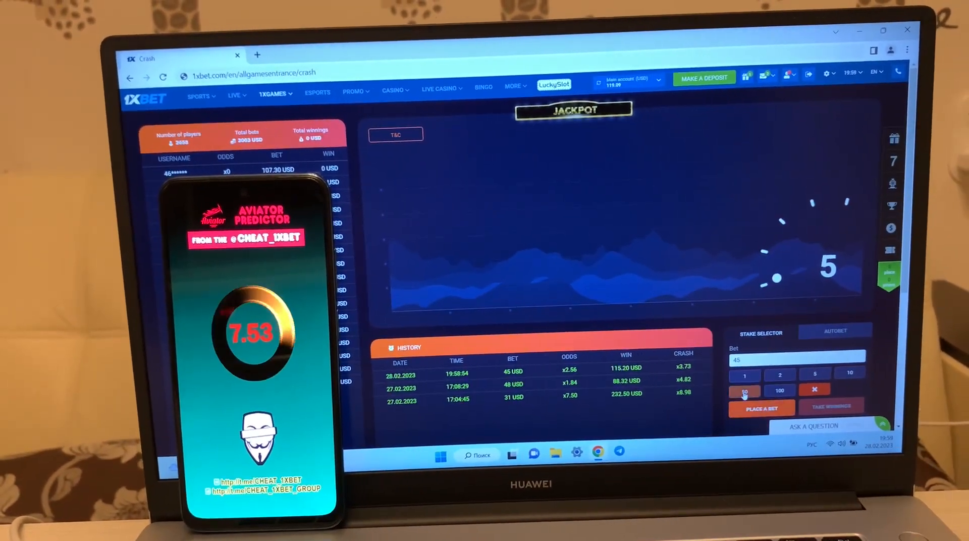
- Raise the stake by 50 to 95 USD and cash out at x6.78 for 644.10 USD
left_click(762, 409)
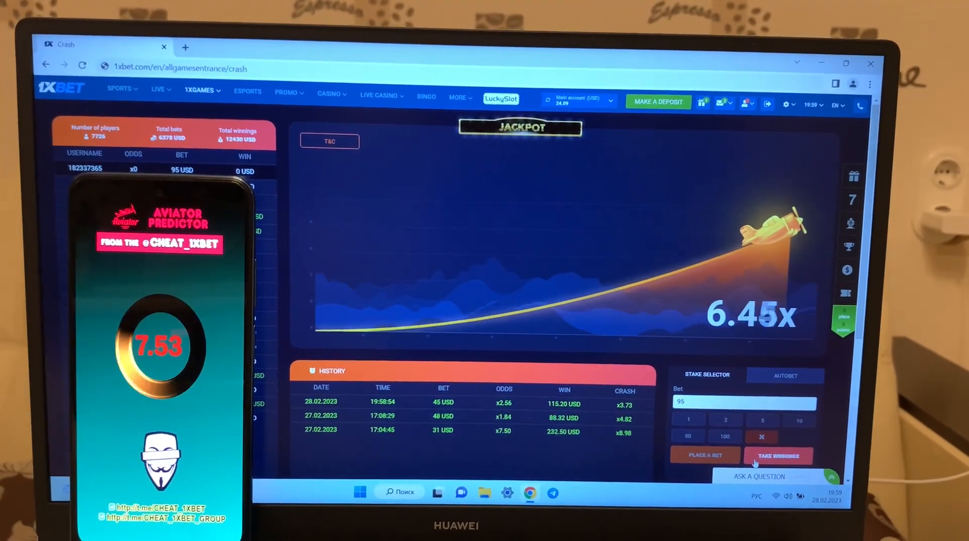
left_click(779, 455)
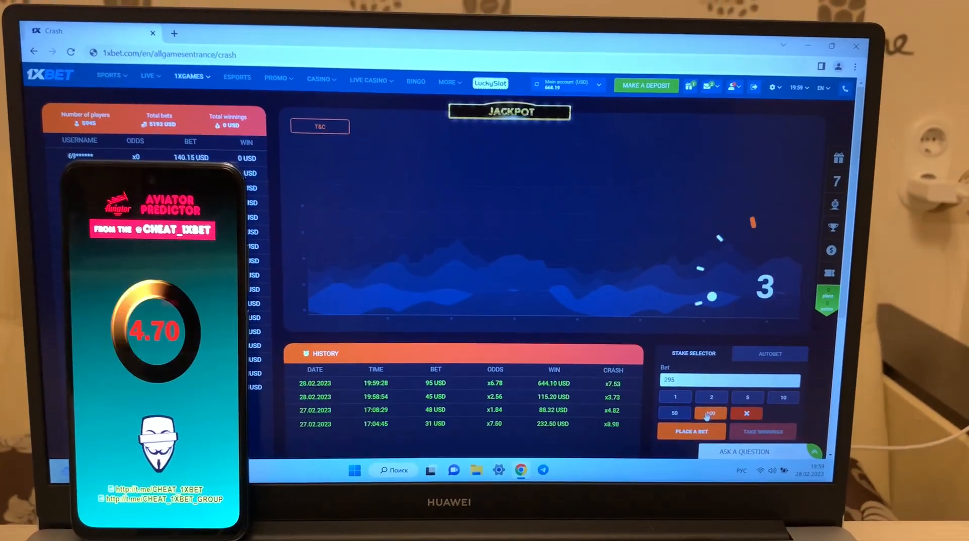
- Raise the stake to 295 USD and cash out at x4.44 before the 4.70x crash
left_click(691, 431)
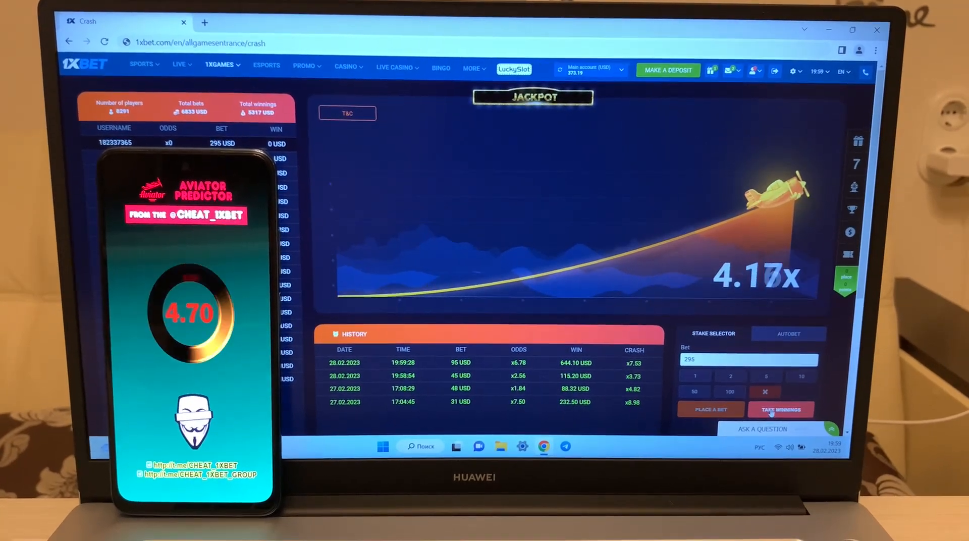
left_click(781, 413)
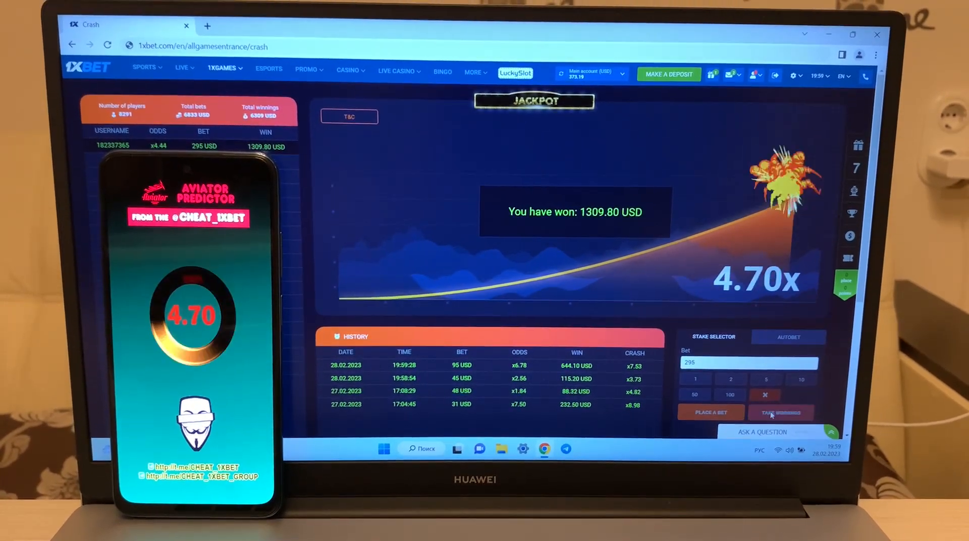